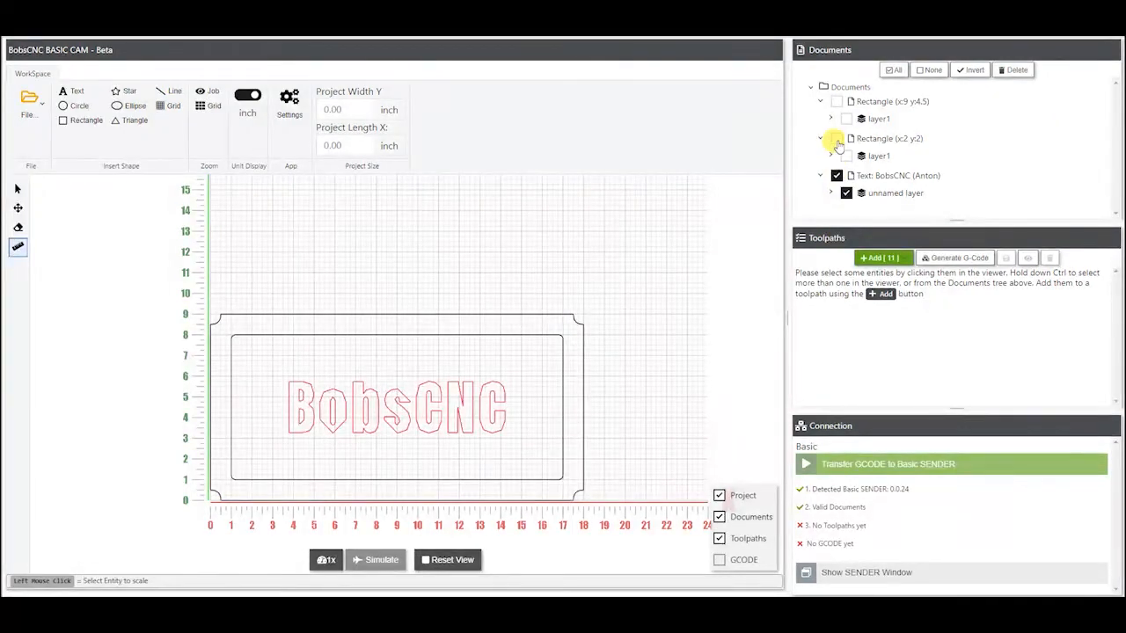
Step: Add the inner 2×2 border rectangle to the lettering selection and create toolpath Vector-0
left_click(837, 156)
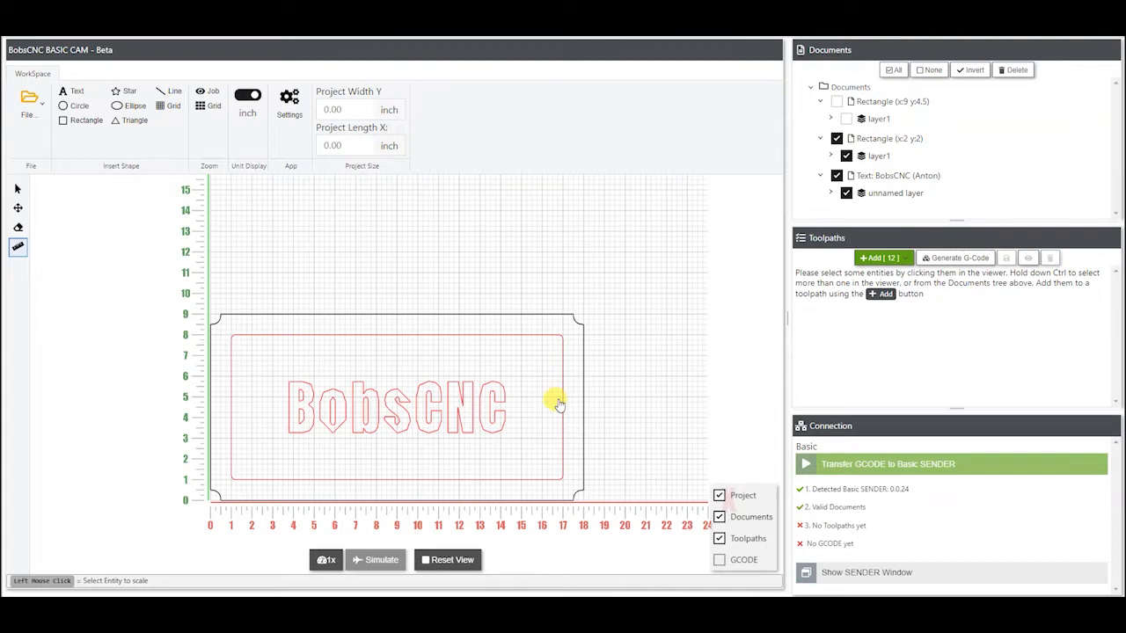
left_click(878, 258)
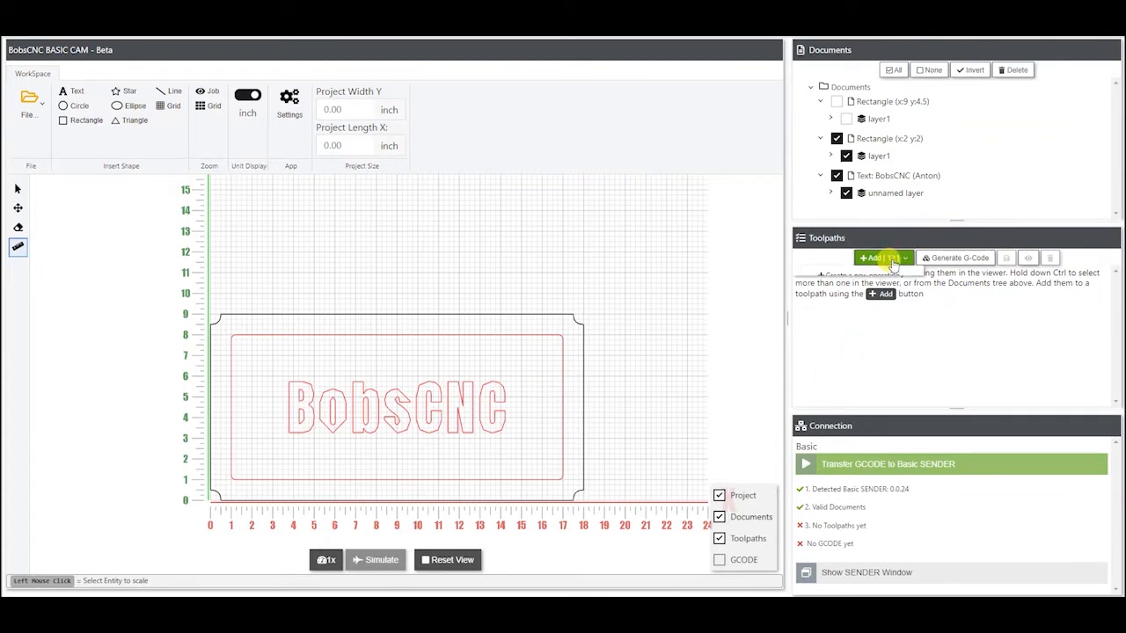
left_click(877, 258)
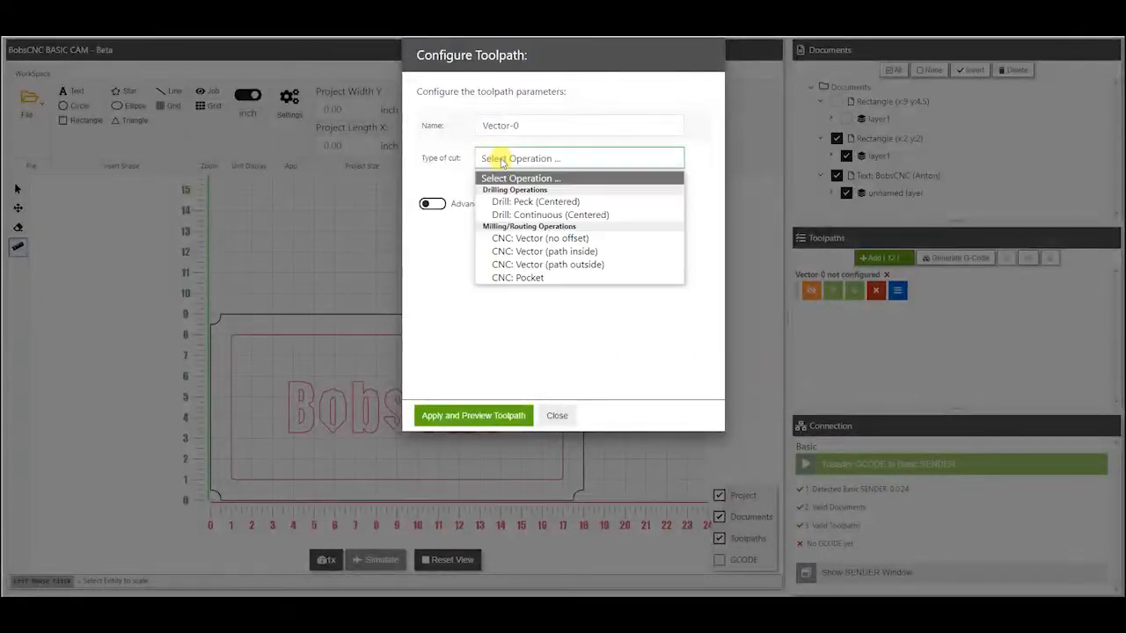
mouse_move(517, 277)
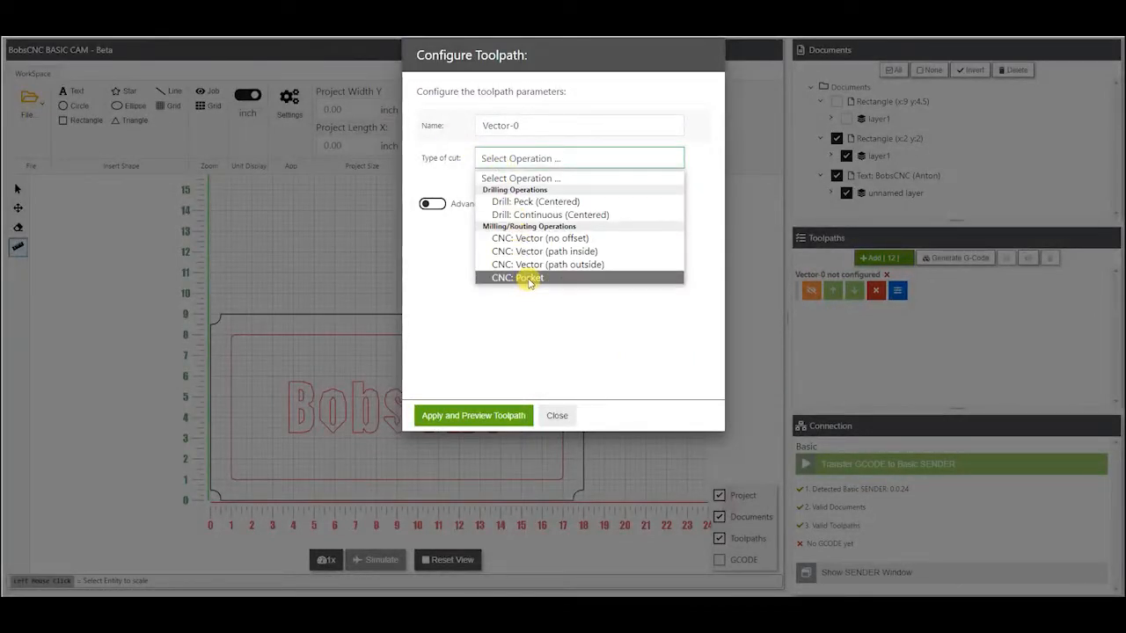
Step: Set Vector-0's cut type to CNC: Pocket and pick a preset bit diameter
left_click(516, 277)
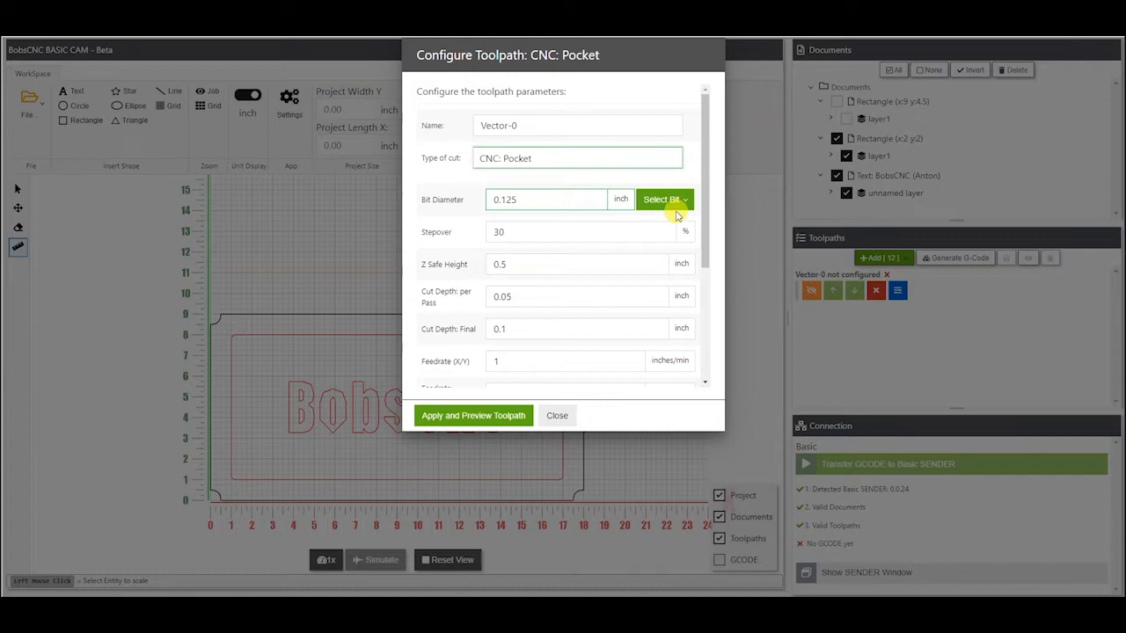
left_click(660, 199)
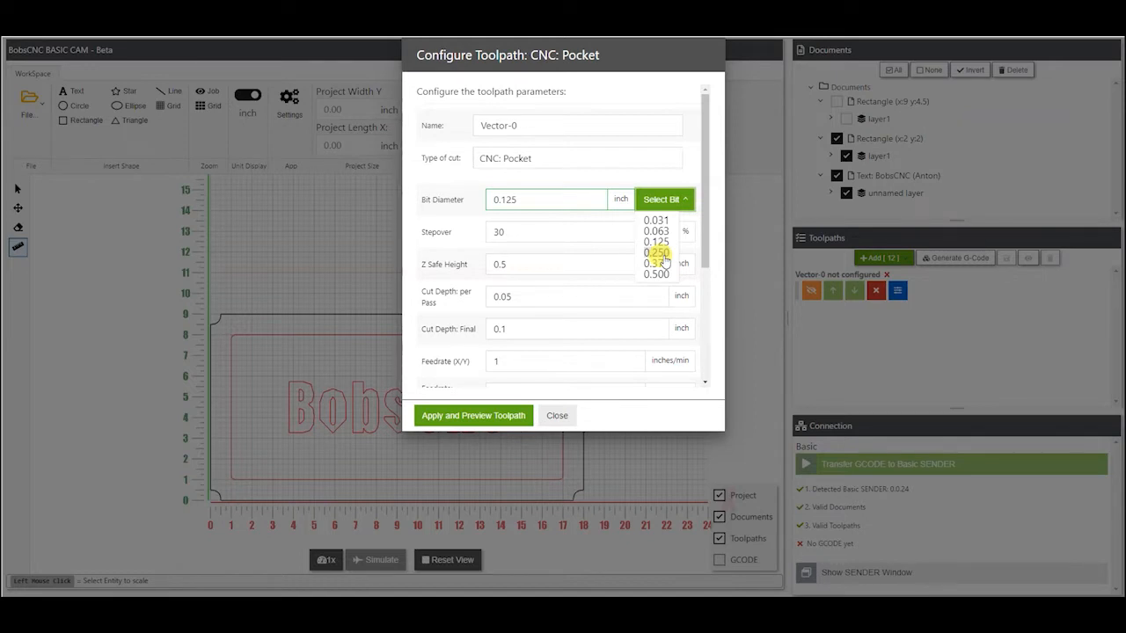
left_click(528, 216)
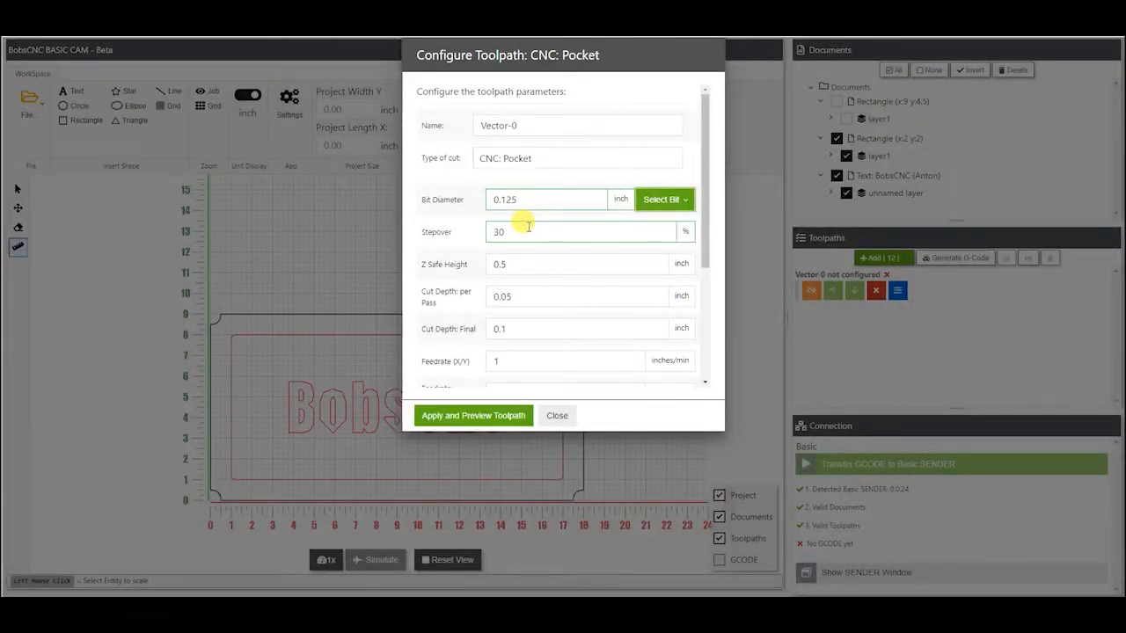
scroll("down", 3)
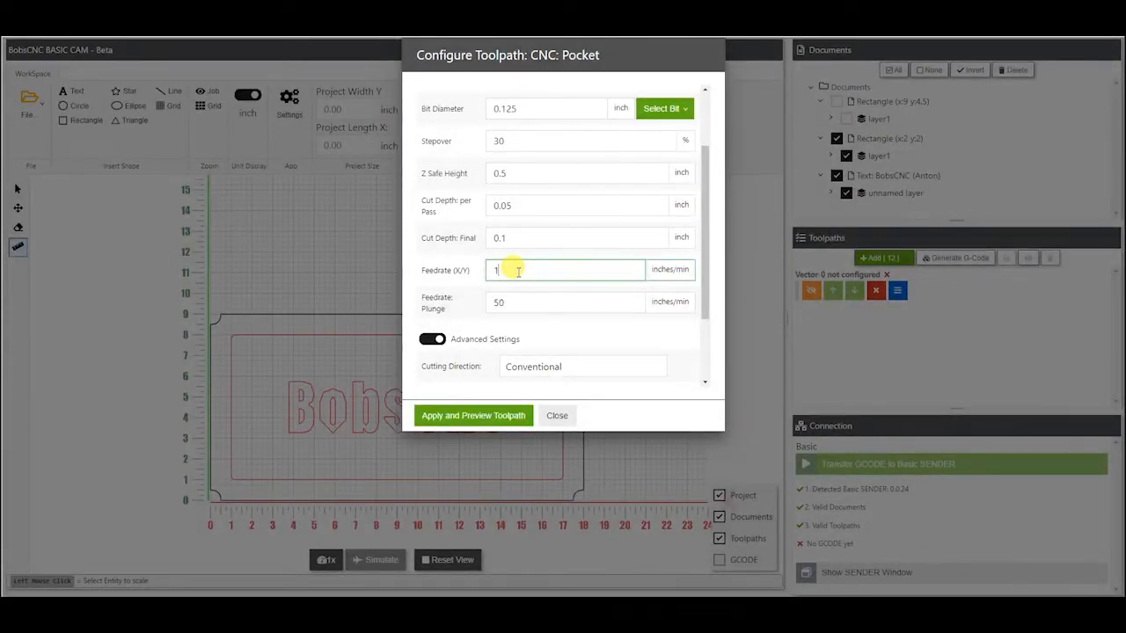
Step: Enter 101 inches/min as the pocket's Feedrate (X/Y)
type("00")
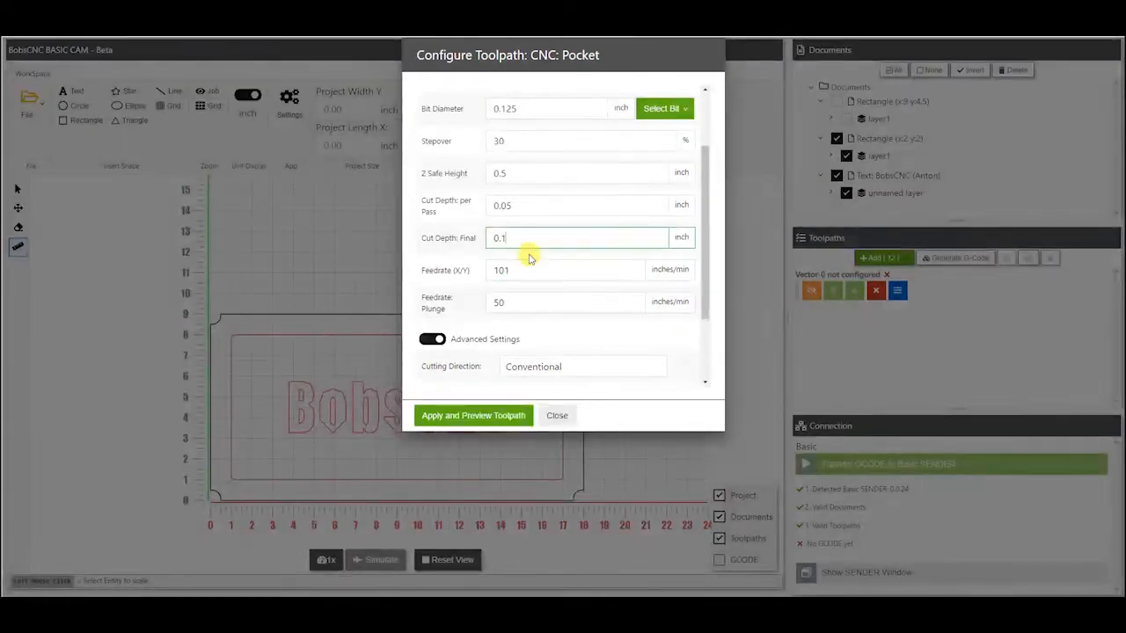
scroll("up", 3)
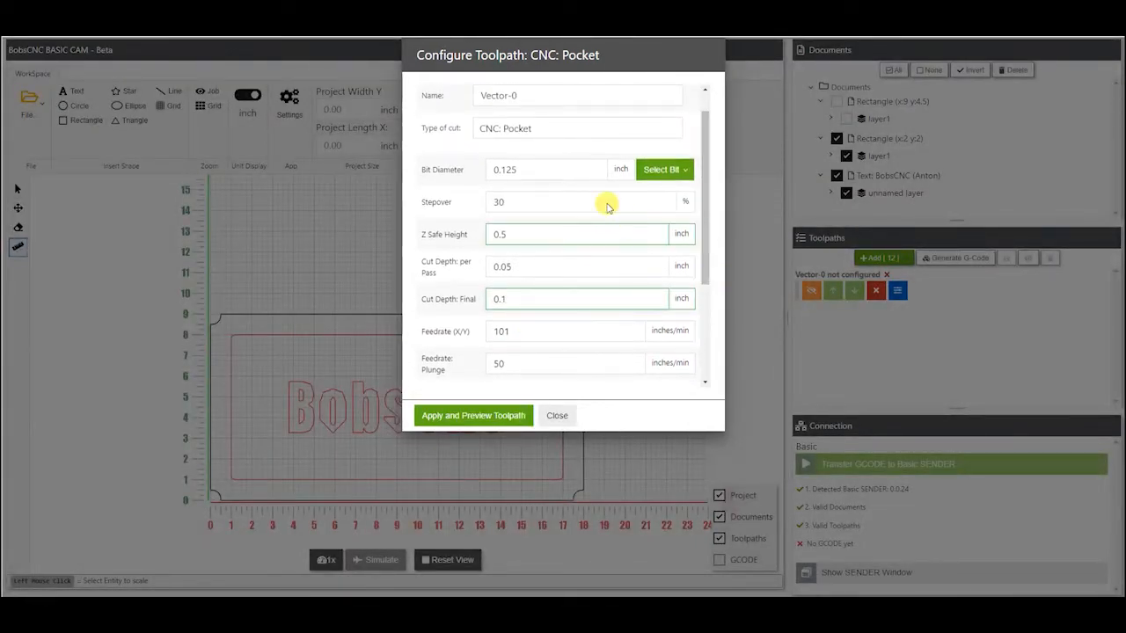
scroll("down", 3)
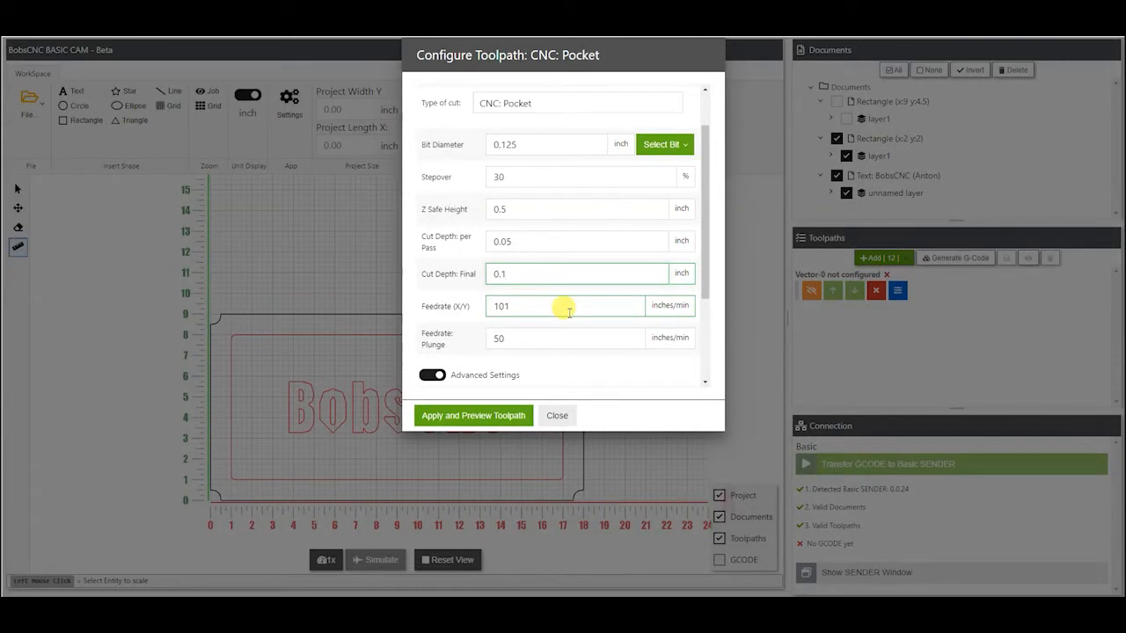
left_click(576, 273)
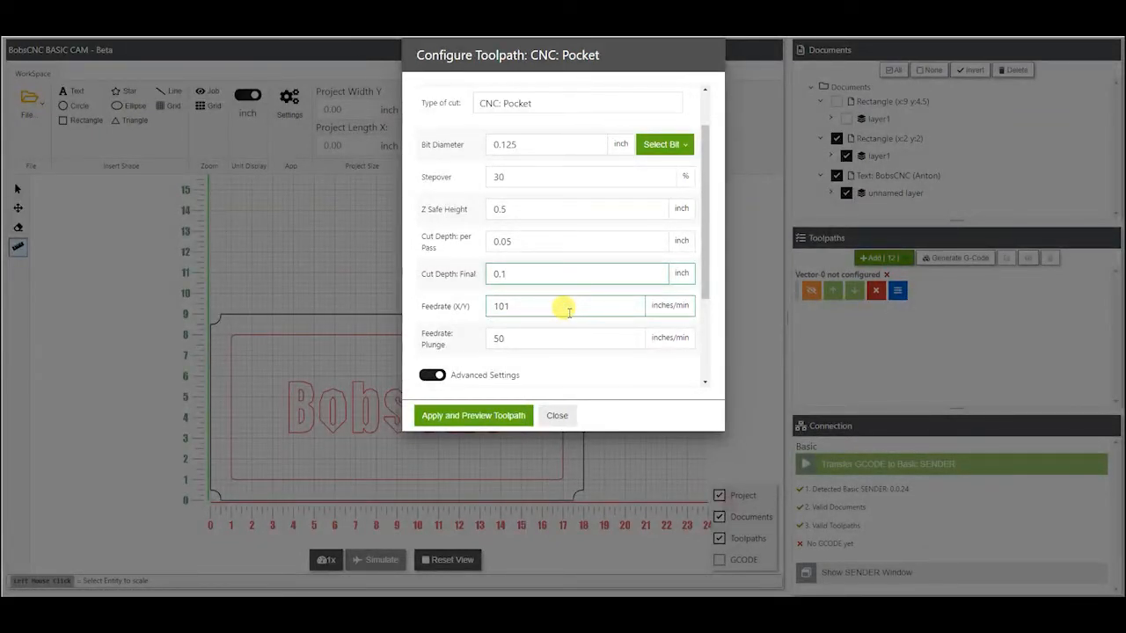
scroll("down", 3)
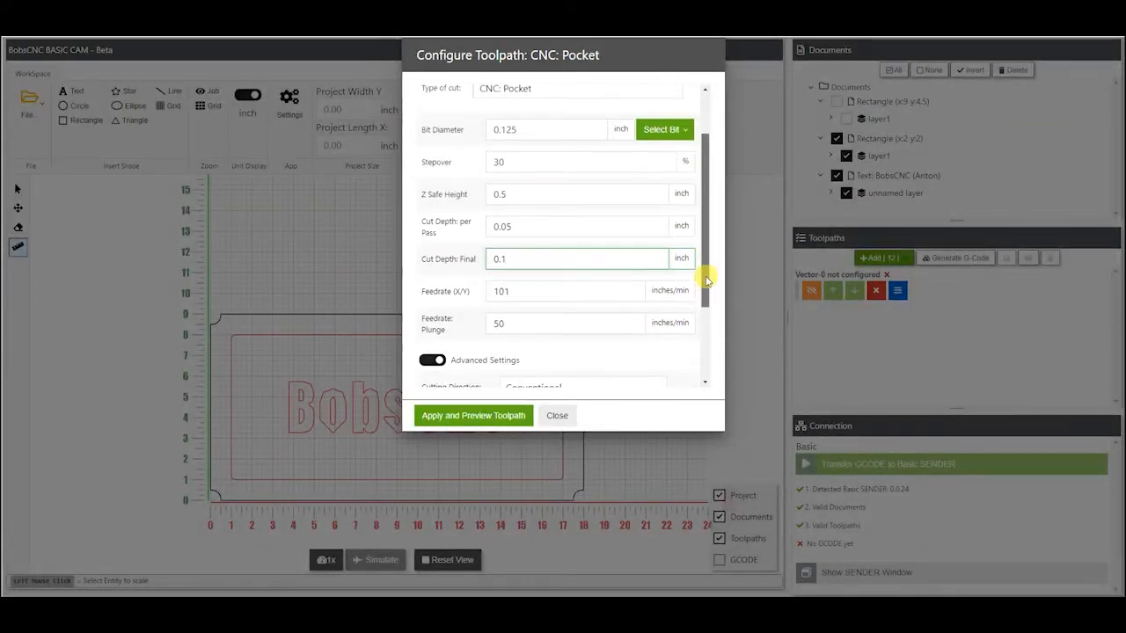
Step: Adjust the plunge ramp-in and starting cut depth, then apply and preview the pocket fill
scroll("down", 3)
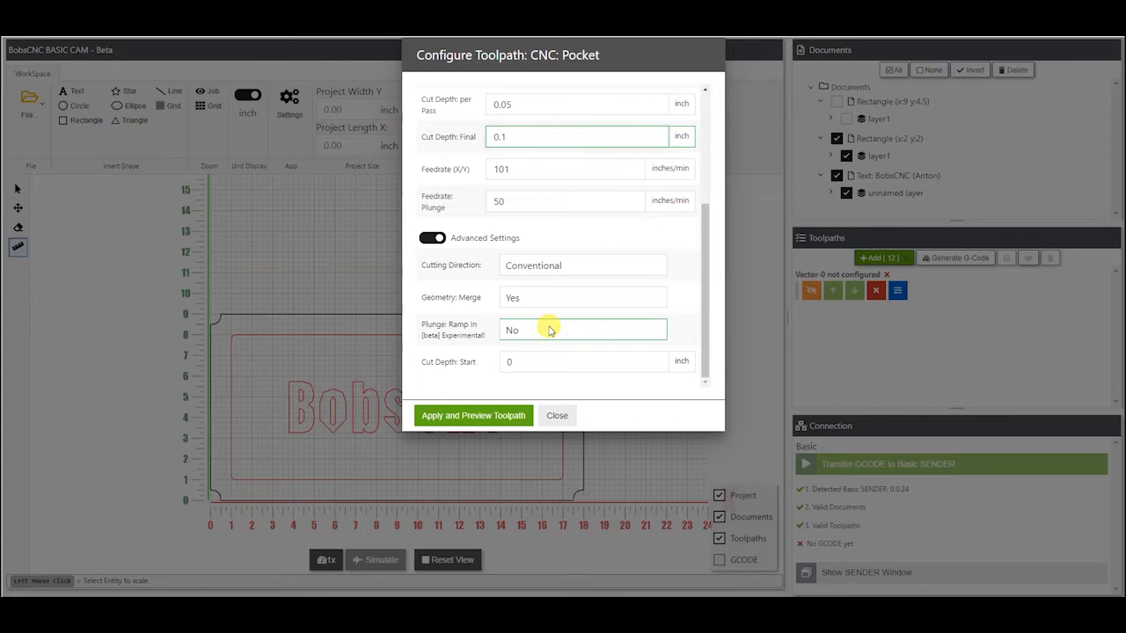
left_click(576, 136)
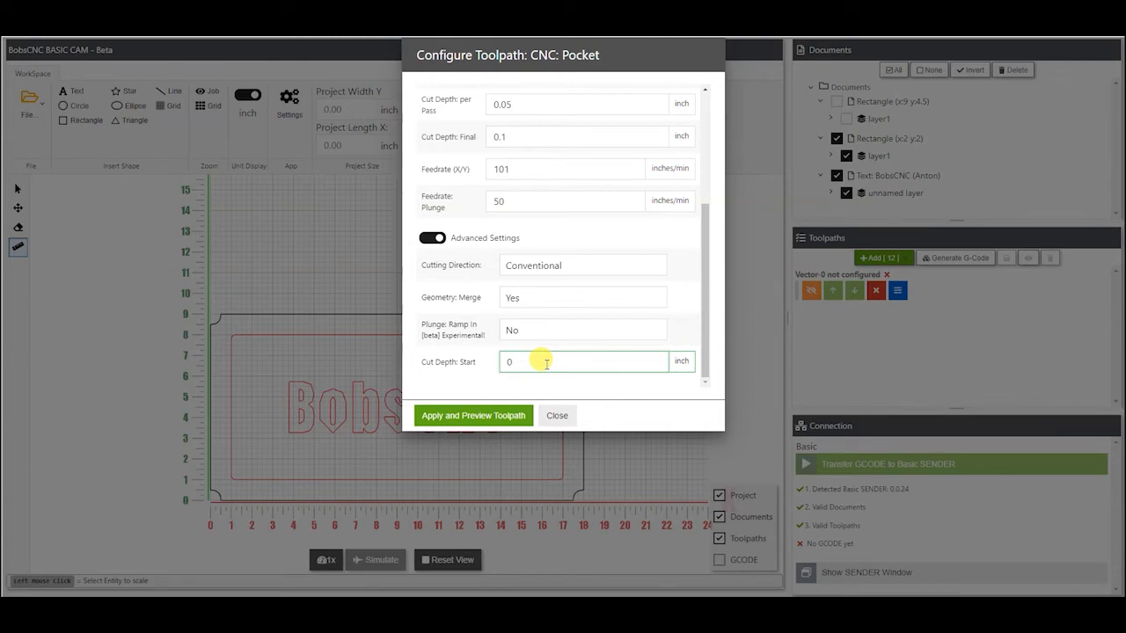
left_click(583, 361)
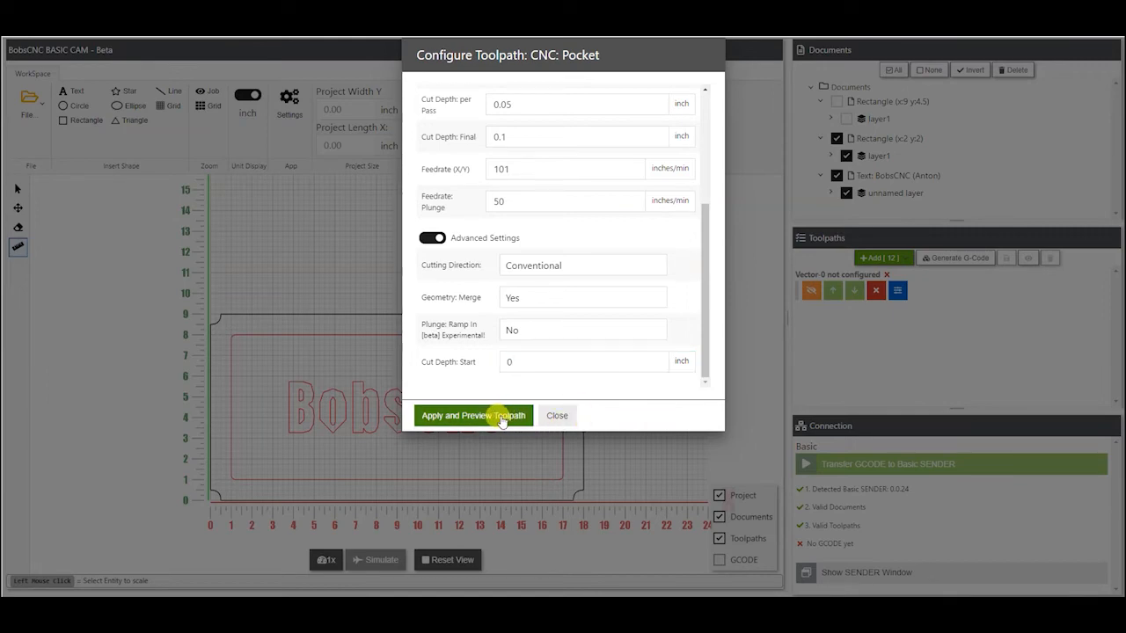
left_click(473, 415)
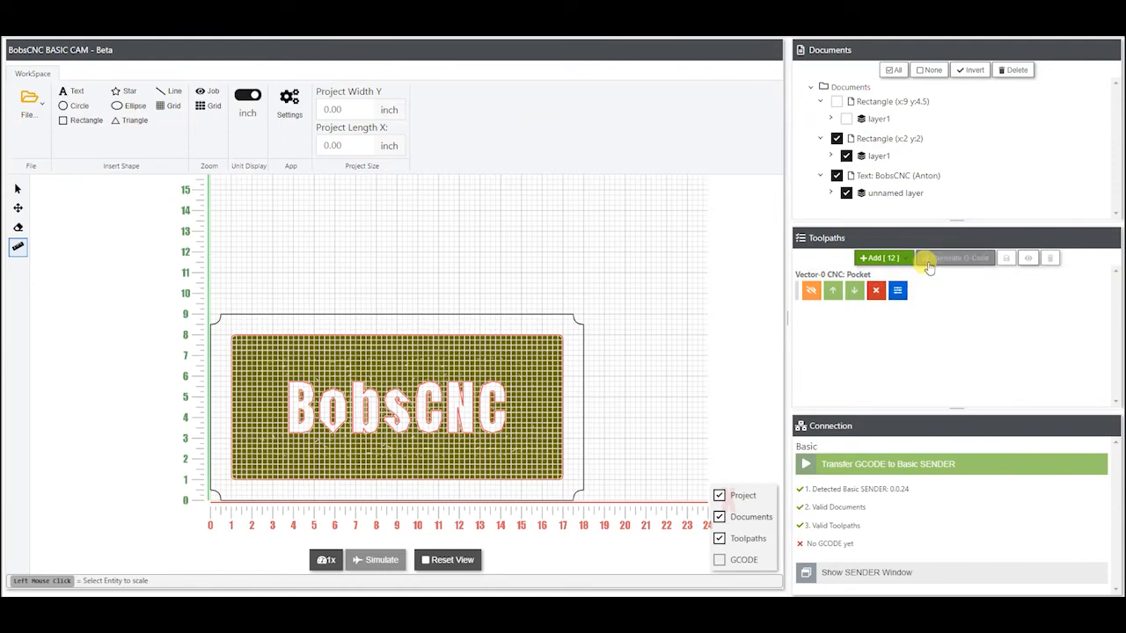
Step: Generate G-code for the Vector-0 pocket toolpath
left_click(954, 258)
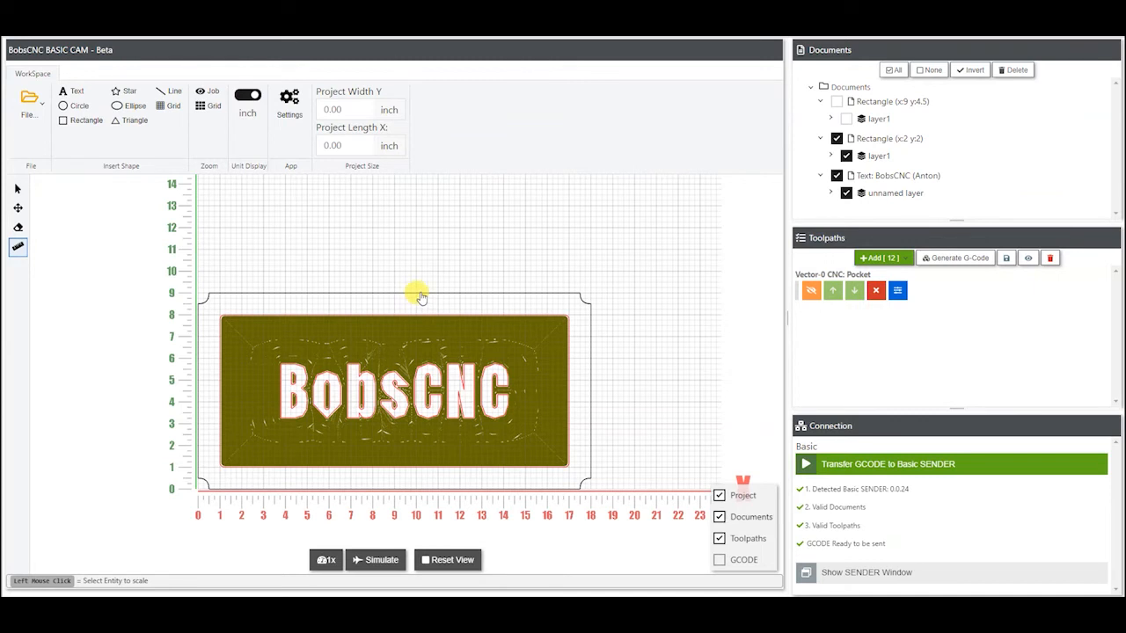
Step: Select only the outer 18×9 inch rectangle, dismissing the Transform dialog
left_click(418, 295)
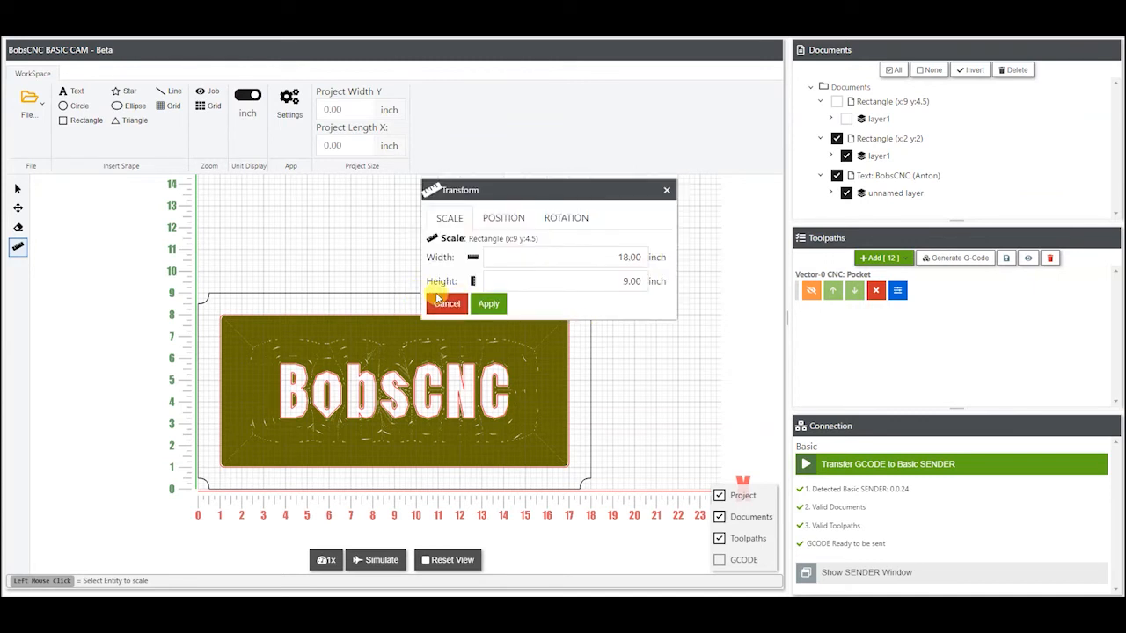
left_click(488, 304)
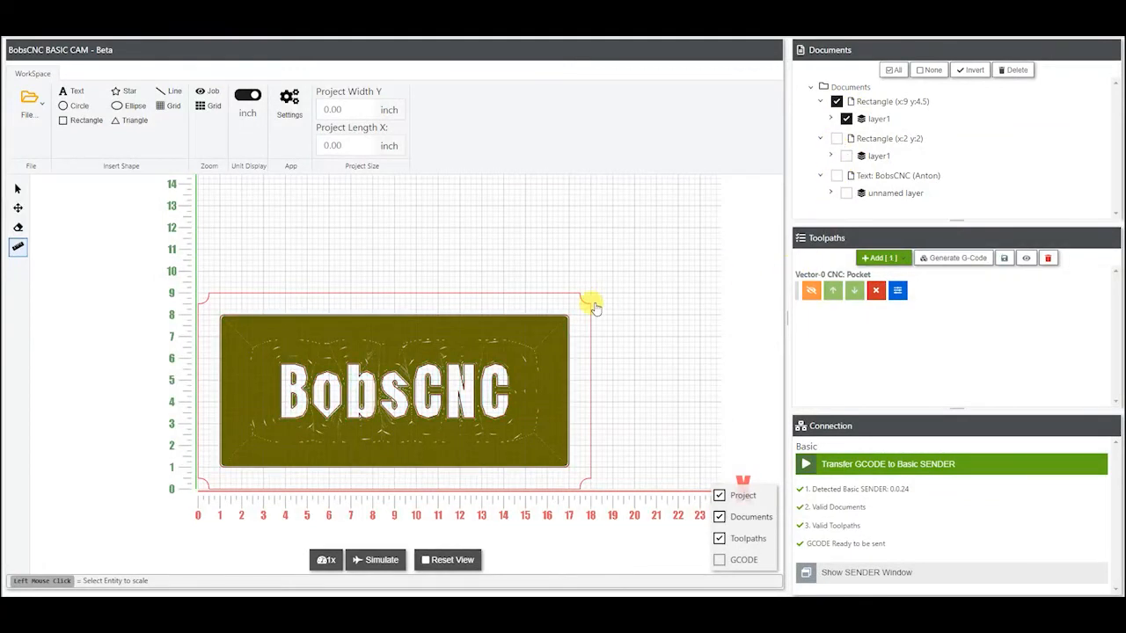
left_click(882, 257)
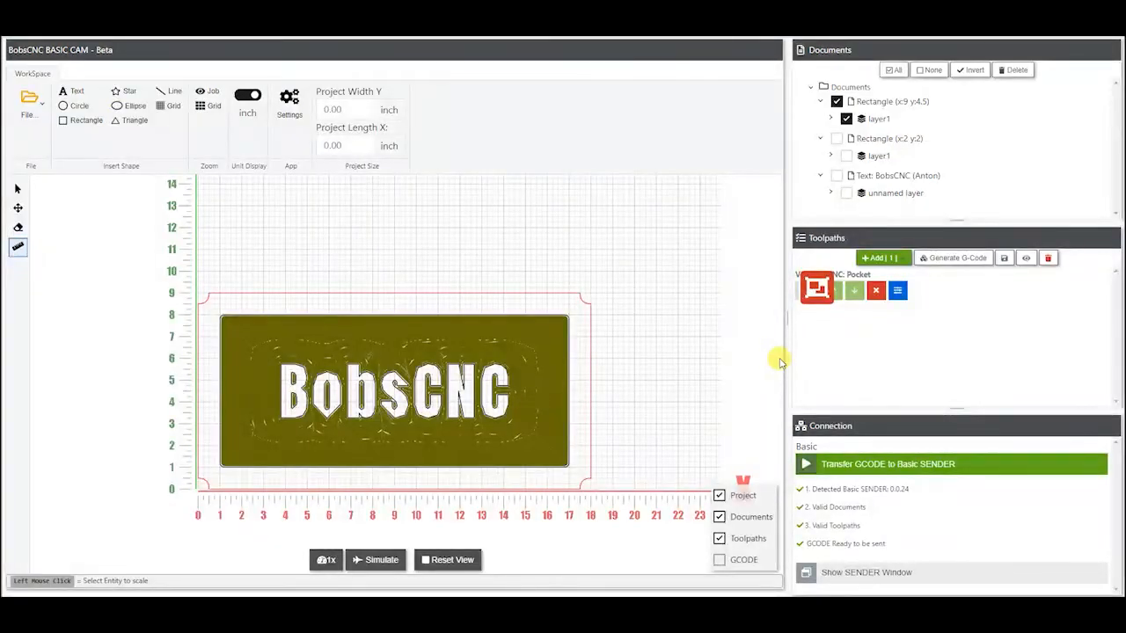
Step: Add toolpath Vector-1 for the outer rectangle and list its cut types
left_click(882, 258)
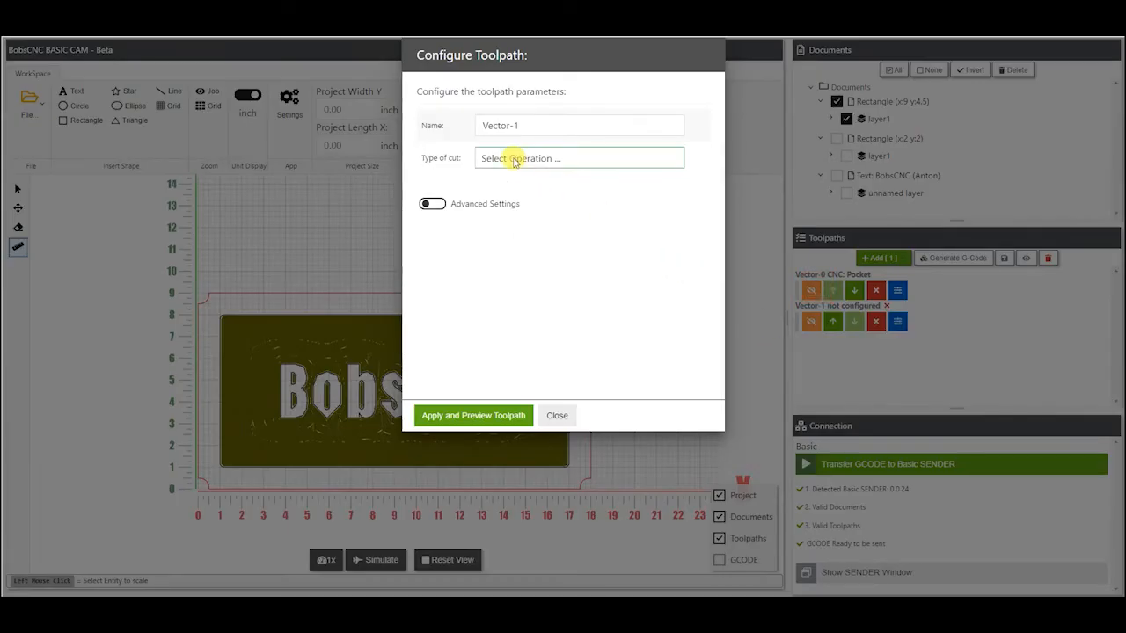
left_click(578, 157)
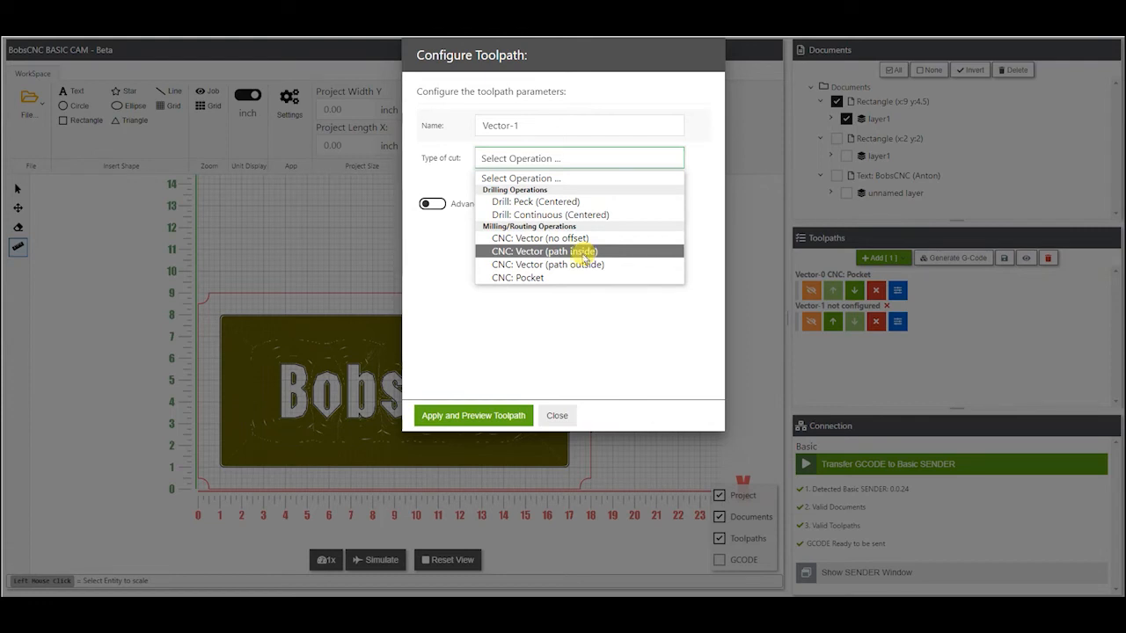
mouse_move(579, 265)
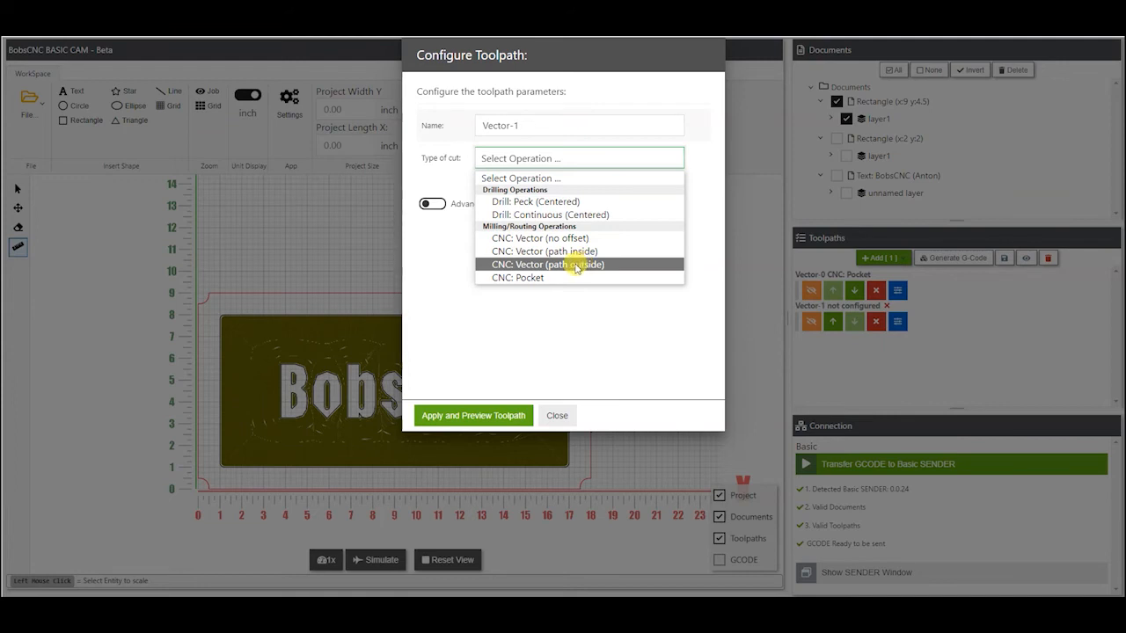
Step: Make Vector-1 a CNC Vector (path outside) cut, 0.5 inch final depth, and preview it
left_click(547, 263)
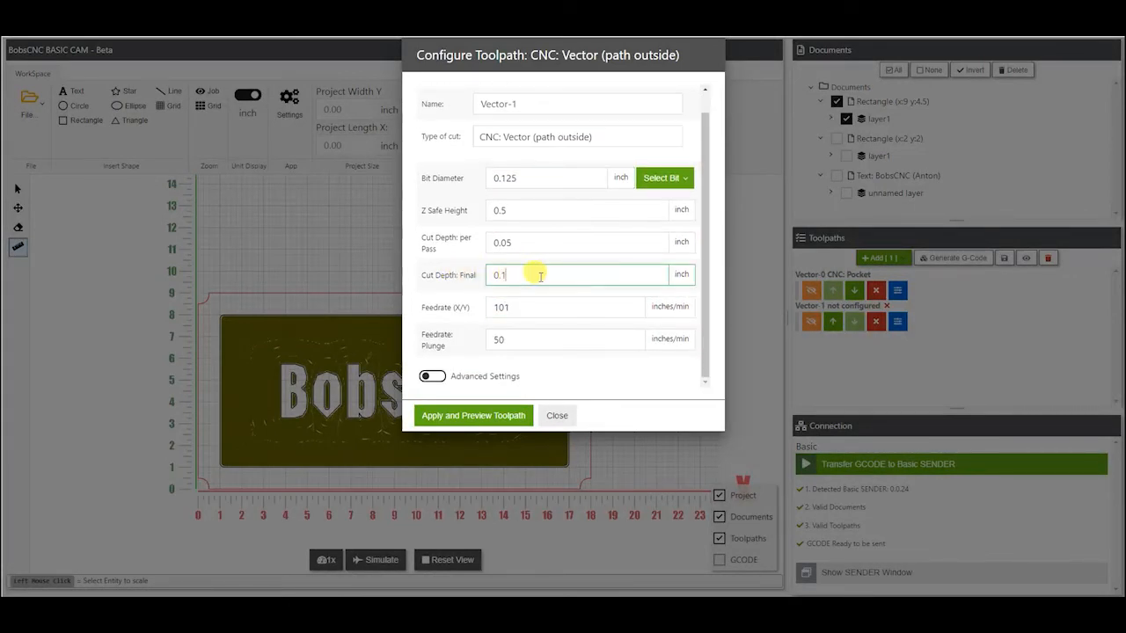
type("0")
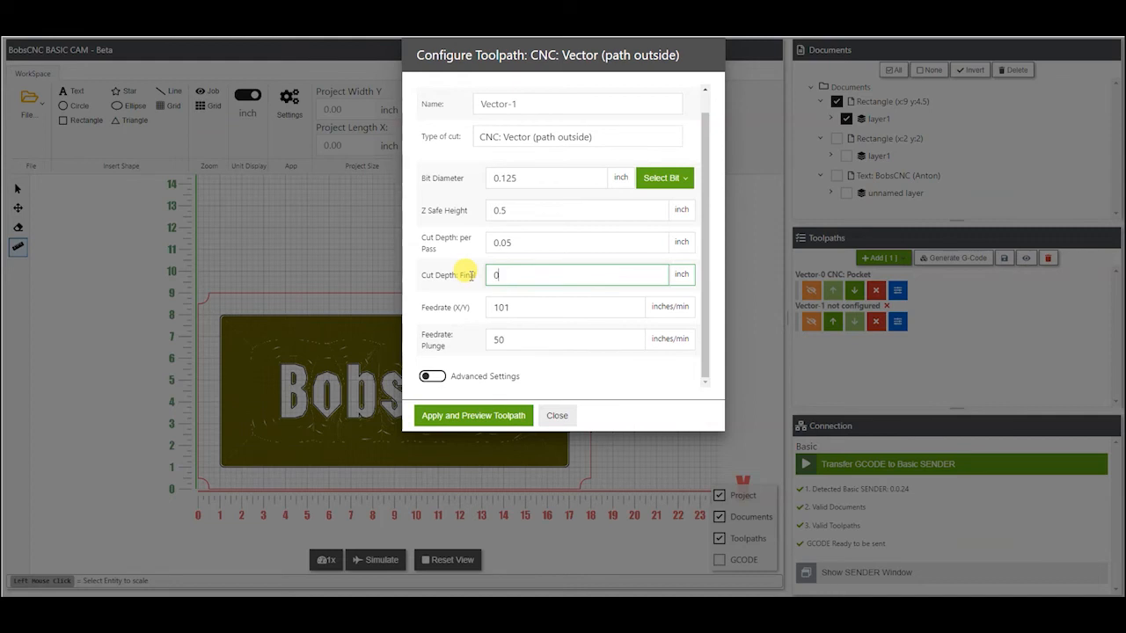
type("0.5")
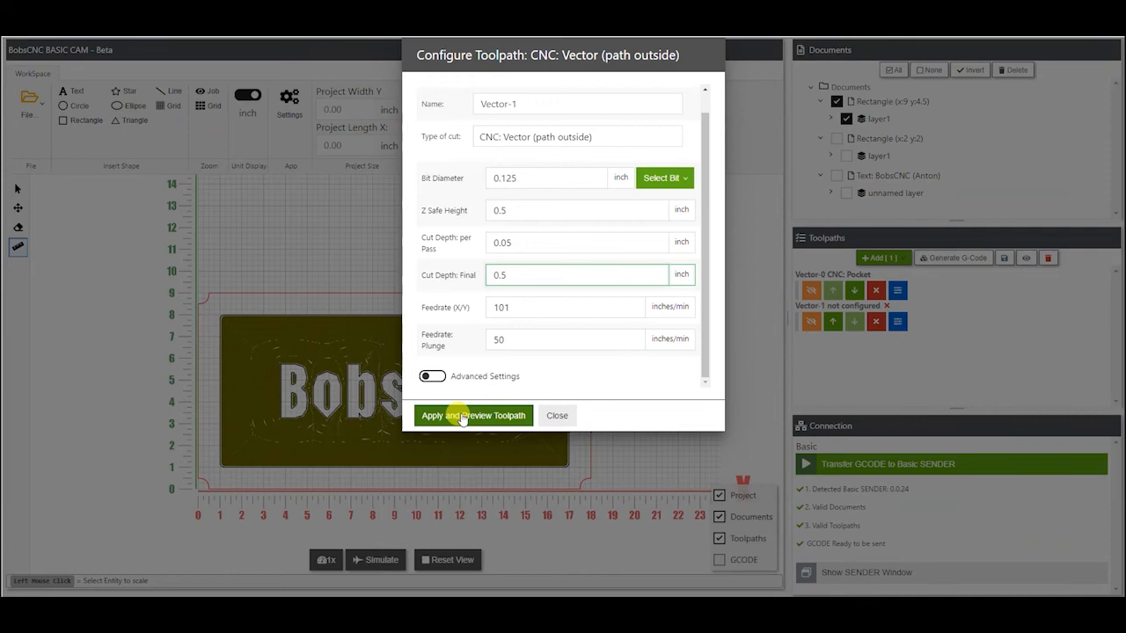
left_click(472, 415)
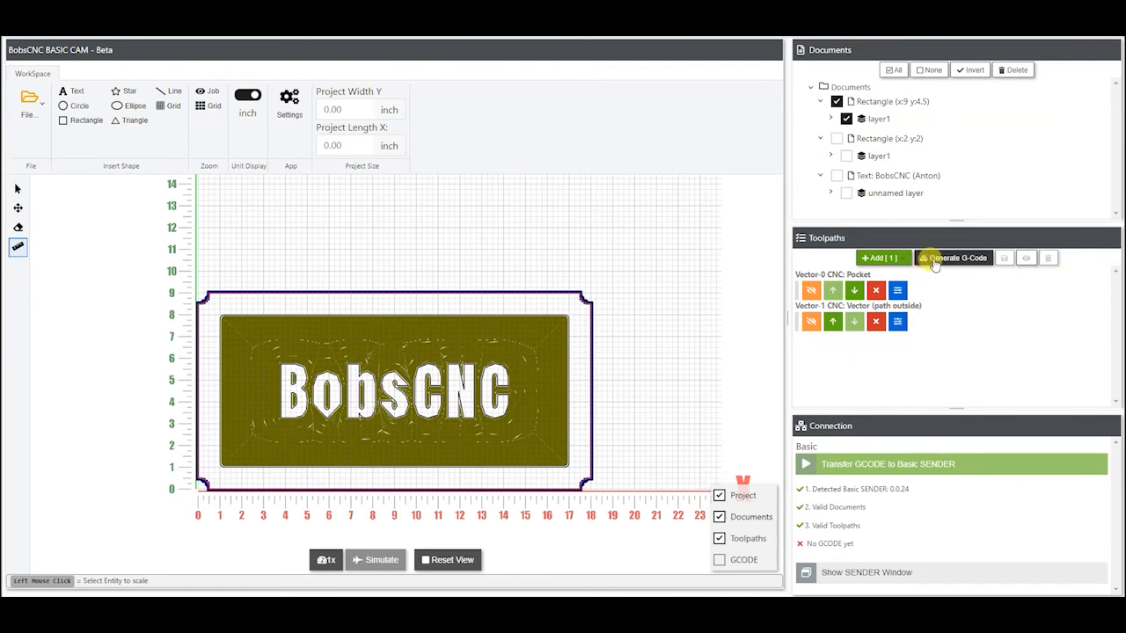
Step: Regenerate G-code covering both the pocket and outside-profile toolpaths
left_click(952, 257)
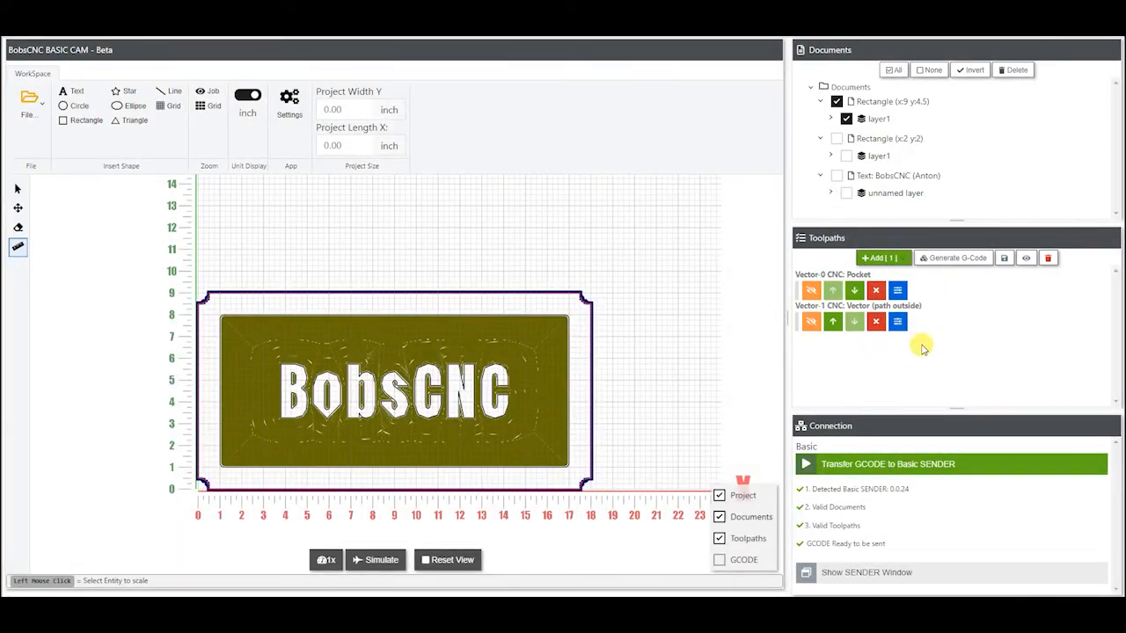
mouse_move(1004, 257)
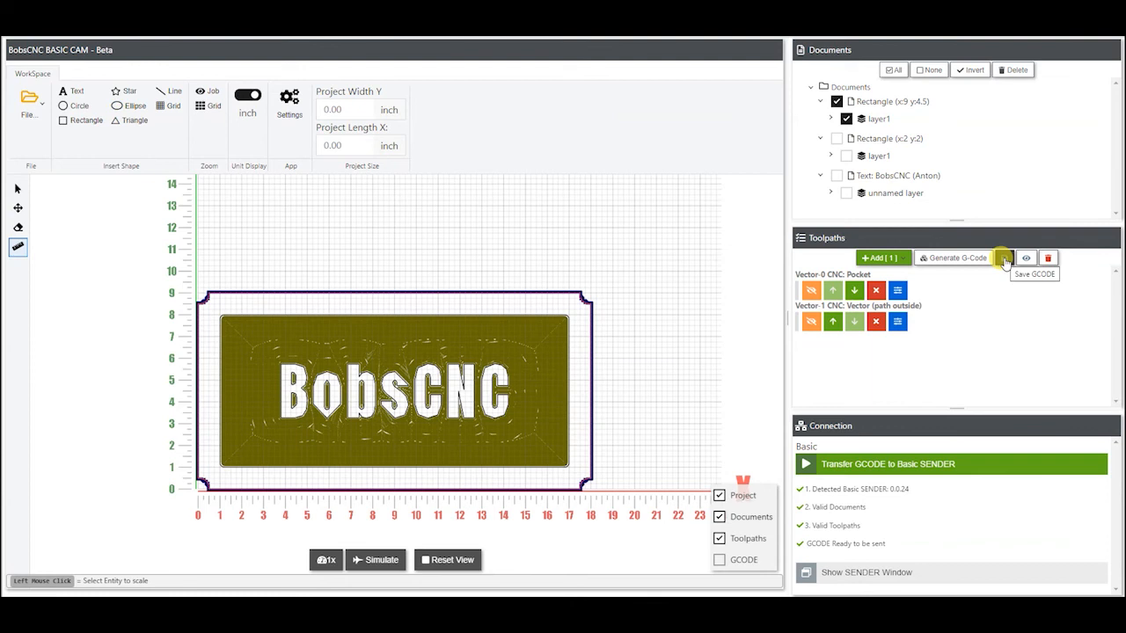